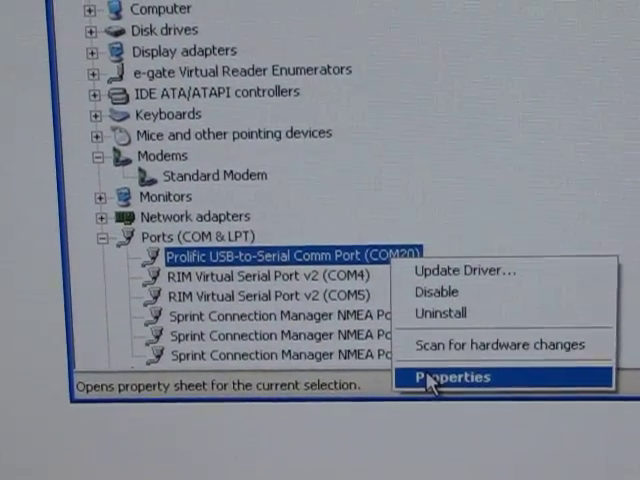
- Bring up the properties of Prolific USB-to-Serial Comm Port (COM20)
{"action": "left_click", "coordinate": [448, 376]}
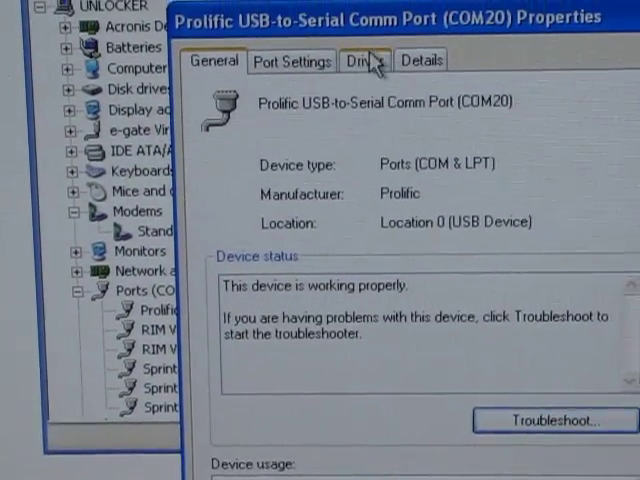
- Change the adapter's COM Port Number from COM20 to COM1 in Advanced settings, raising the in-use warning
{"action": "left_click", "coordinate": [292, 60]}
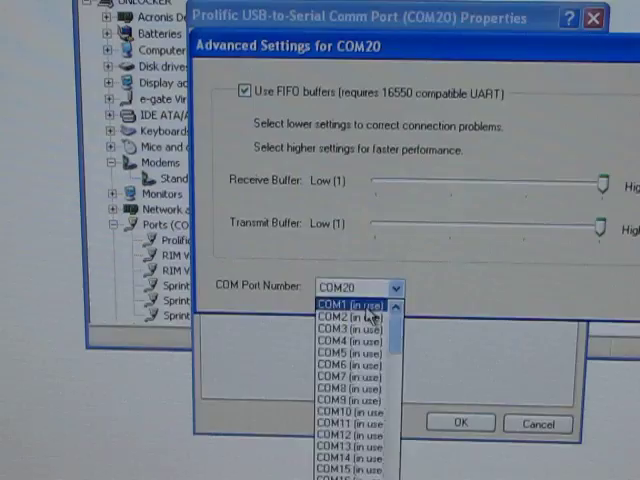
{"action": "left_click", "coordinate": [344, 304]}
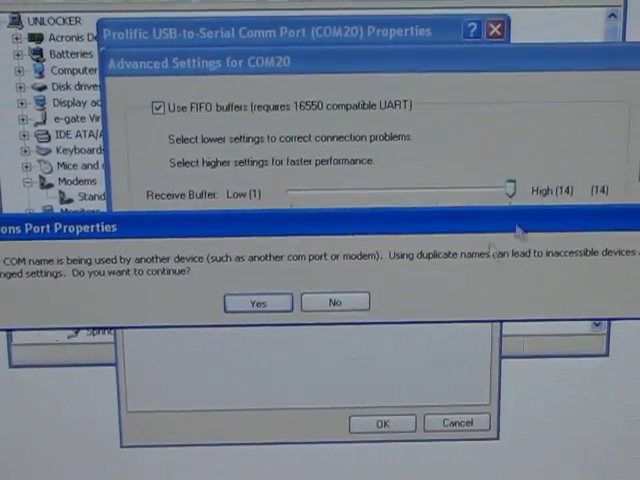